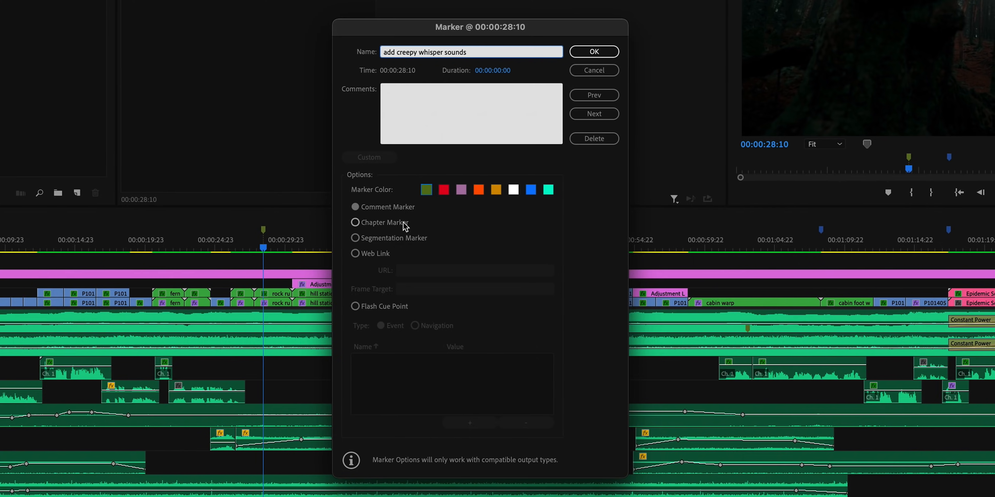
Save the marker at 00:00:28:10 named "add creepy whisper sounds" and return to the timeline.
left_click(593, 52)
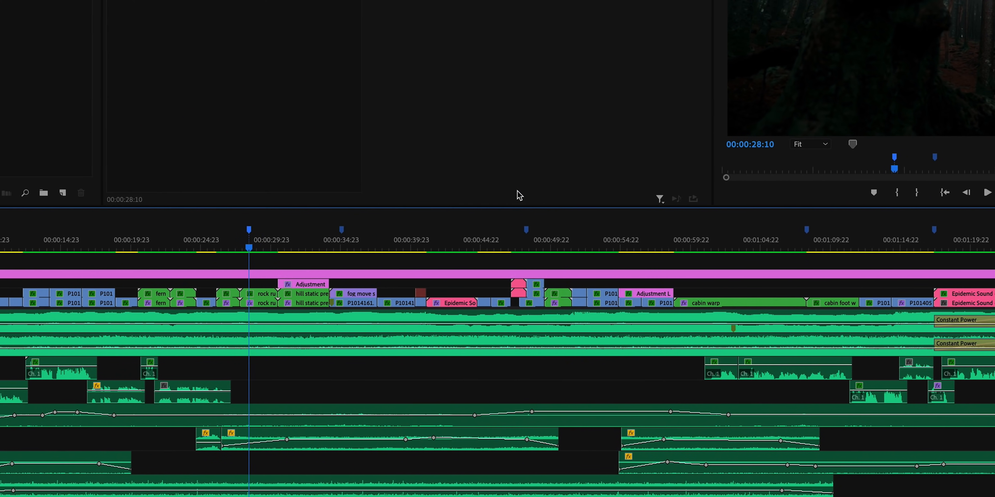